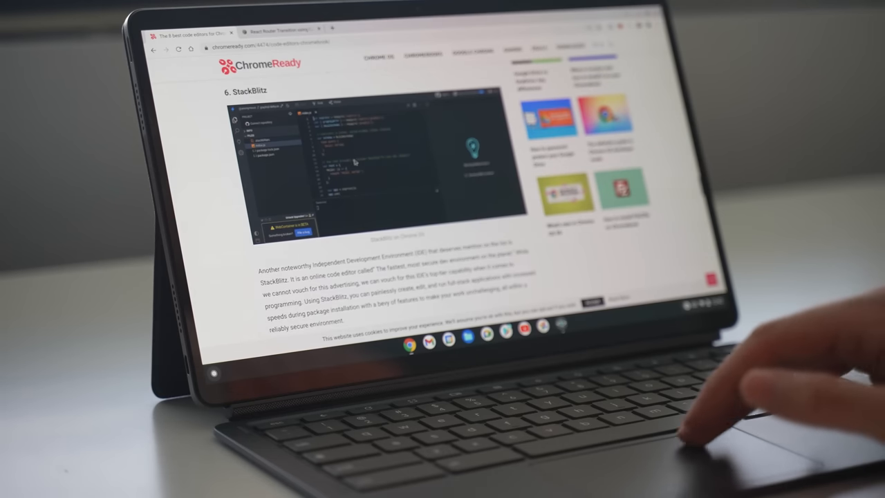
Search Google for 'vscode' and open the official Visual Studio Code site
{"action": "scroll", "scroll_direction": "down", "scroll_amount": 3}
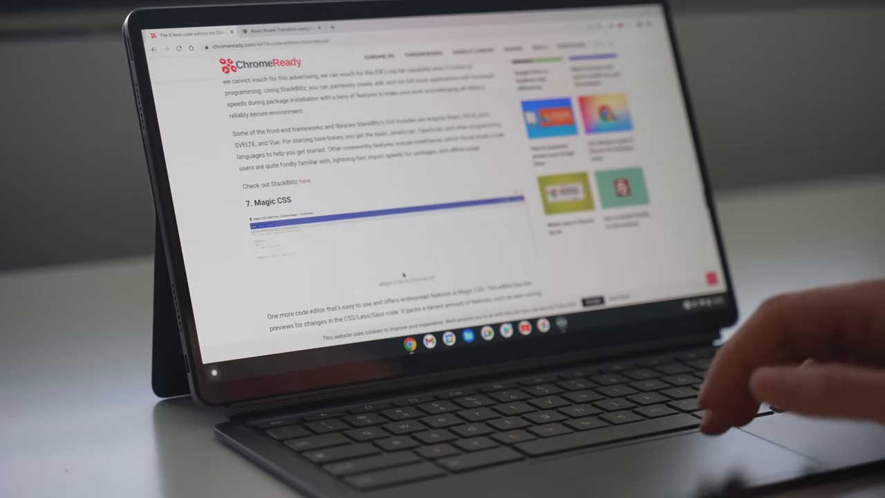
{"action": "scroll", "scroll_direction": "down", "scroll_amount": 3}
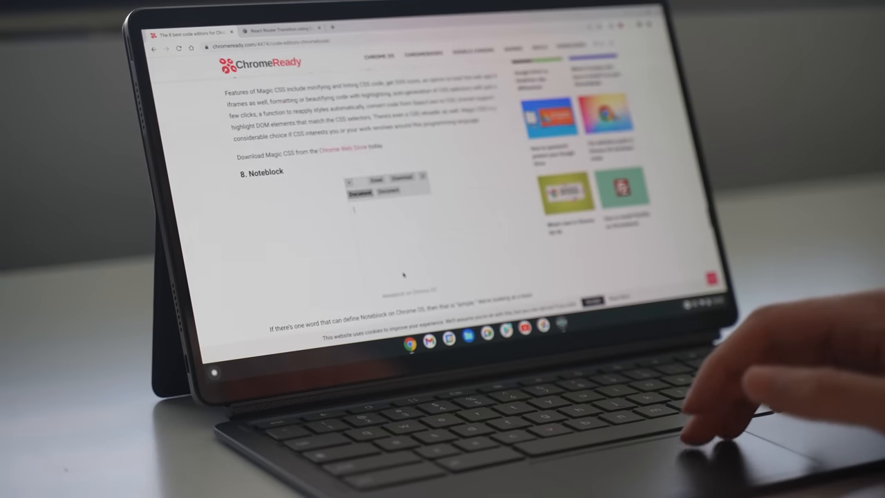
{"action": "scroll", "scroll_direction": "down", "scroll_amount": 3}
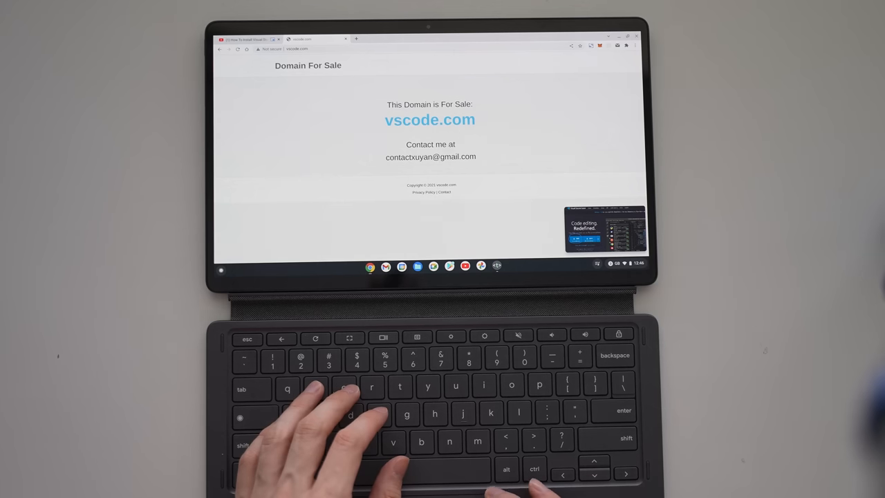
{"action": "left_click", "coordinate": [304, 49]}
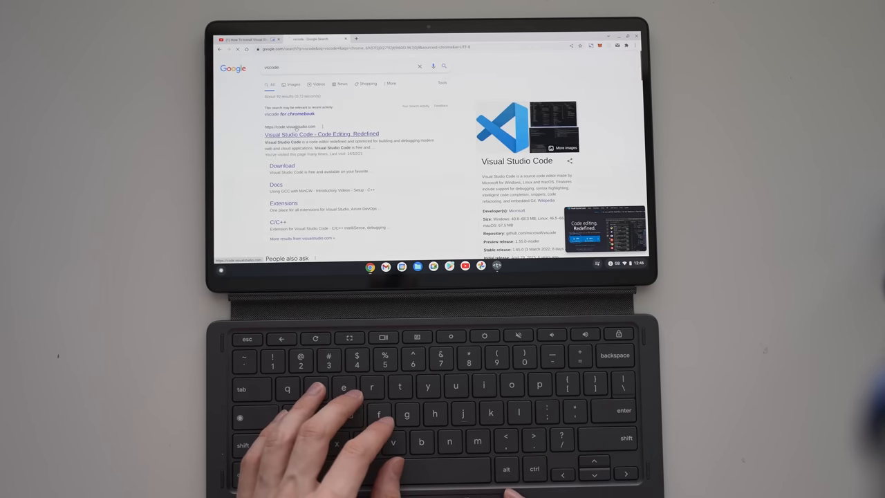
{"action": "left_click", "coordinate": [324, 134]}
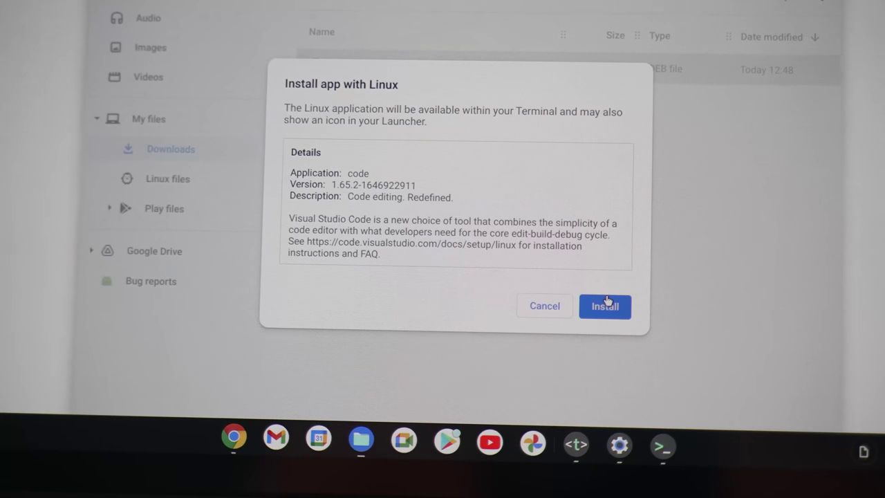
Confirm installing the code 1.65.2 .deb package with Linux
{"action": "left_click", "coordinate": [604, 306]}
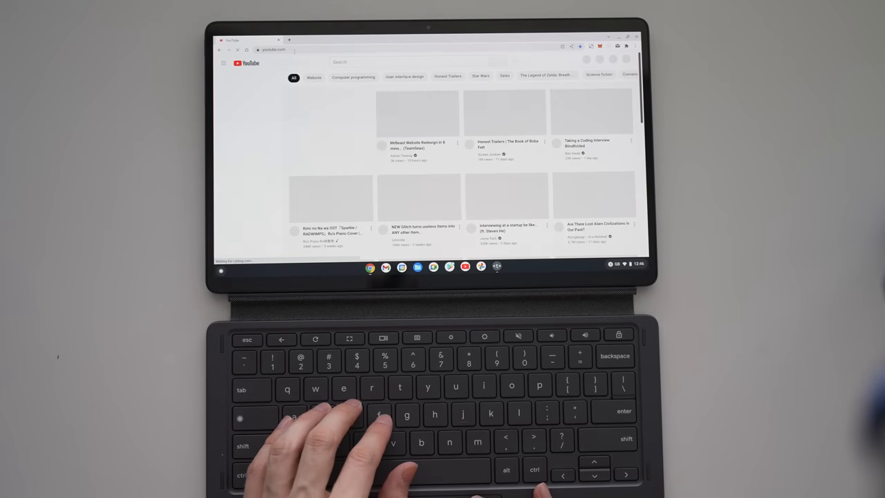
Search YouTube for 'chromebook vs code' and browse the install tutorials
{"action": "type", "text": "chromebook vs code"}
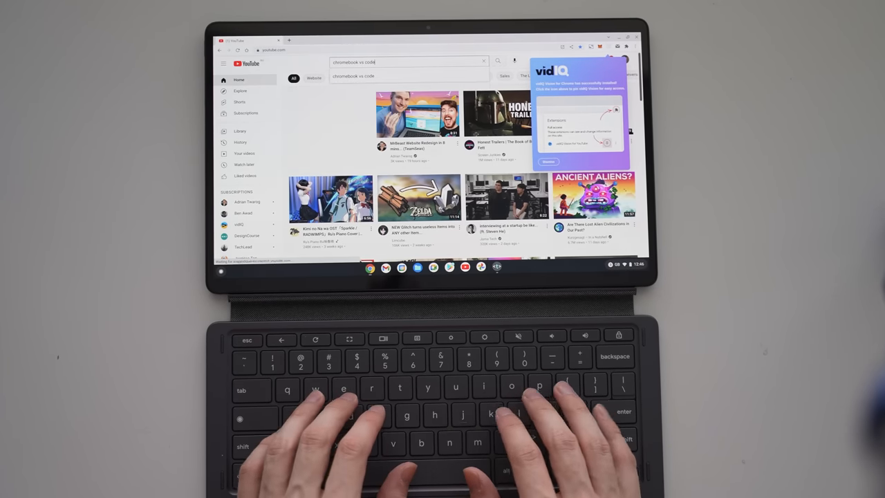
{"action": "key", "text": "Enter"}
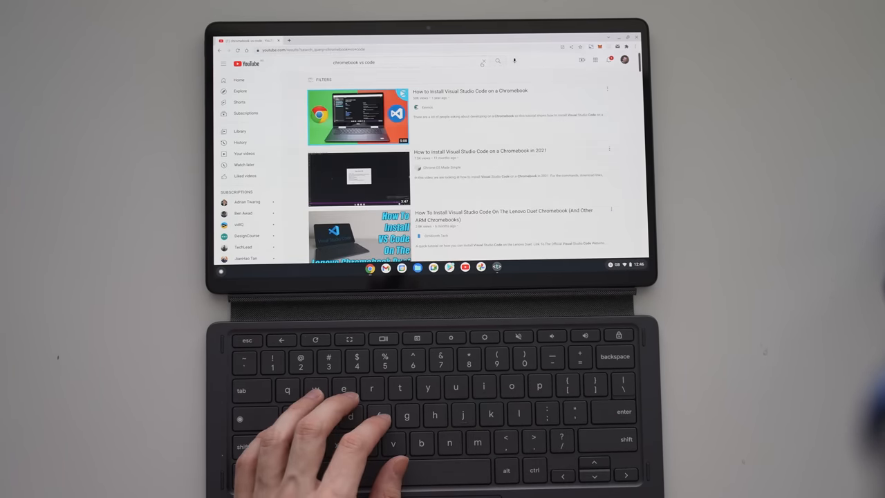
{"action": "scroll", "scroll_direction": "down", "scroll_amount": 3}
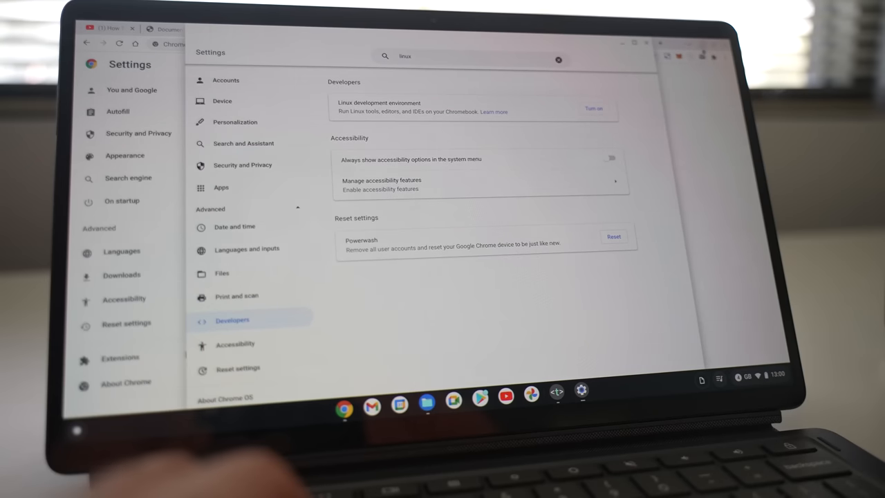
Turn on the Linux development environment and show the arm64 code .deb in Downloads
{"action": "left_click", "coordinate": [591, 107]}
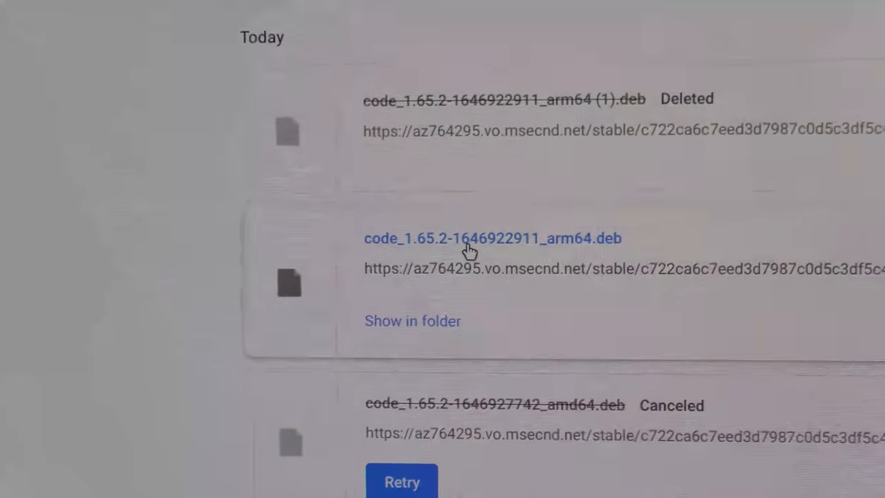
{"action": "left_click", "coordinate": [413, 320]}
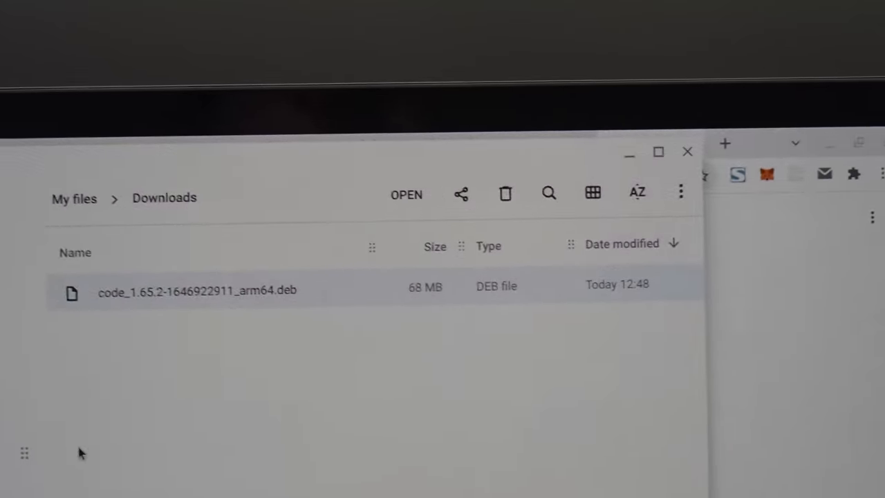